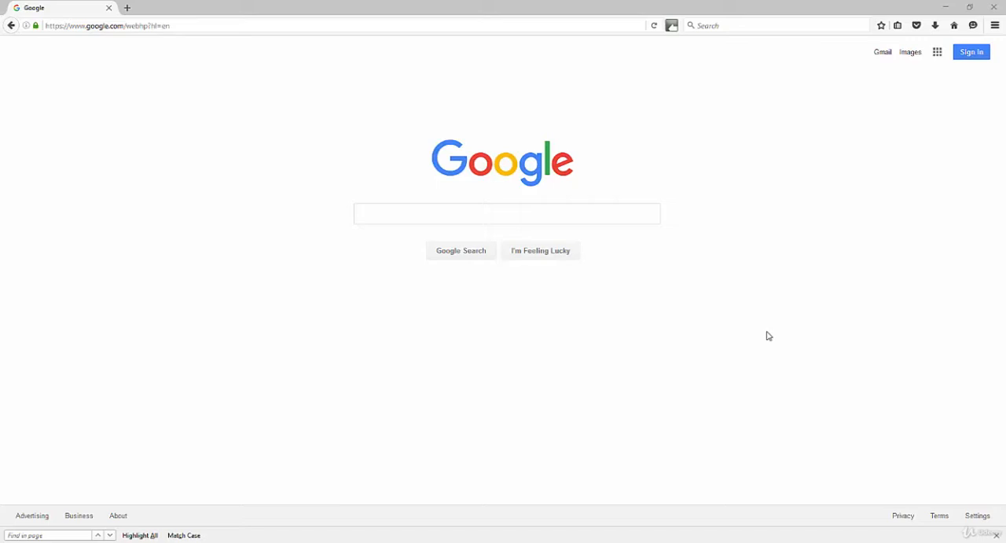
mouse_move(647, 299)
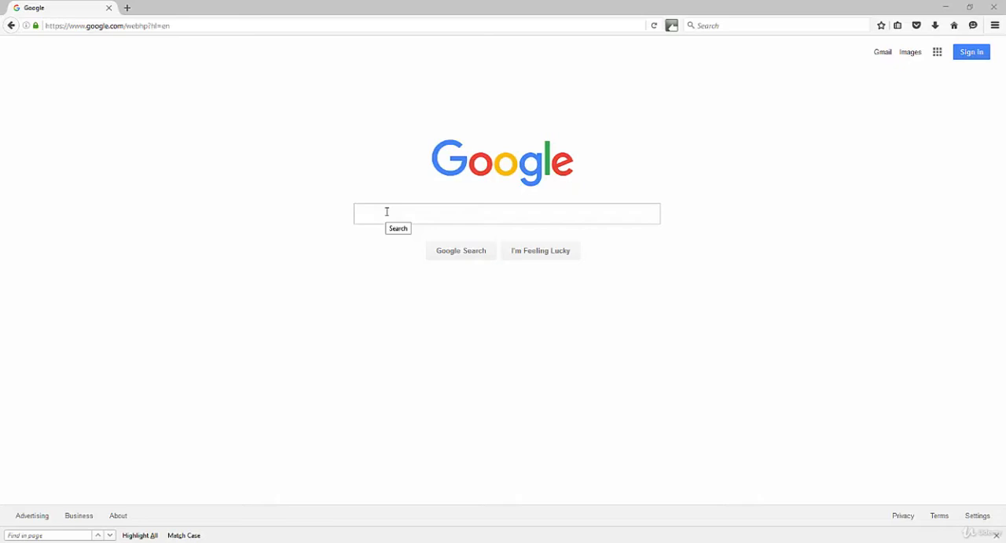
Search Google for related:hubpages.com and scroll through the similar-site results like Technorati and eHow.
left_click(507, 213)
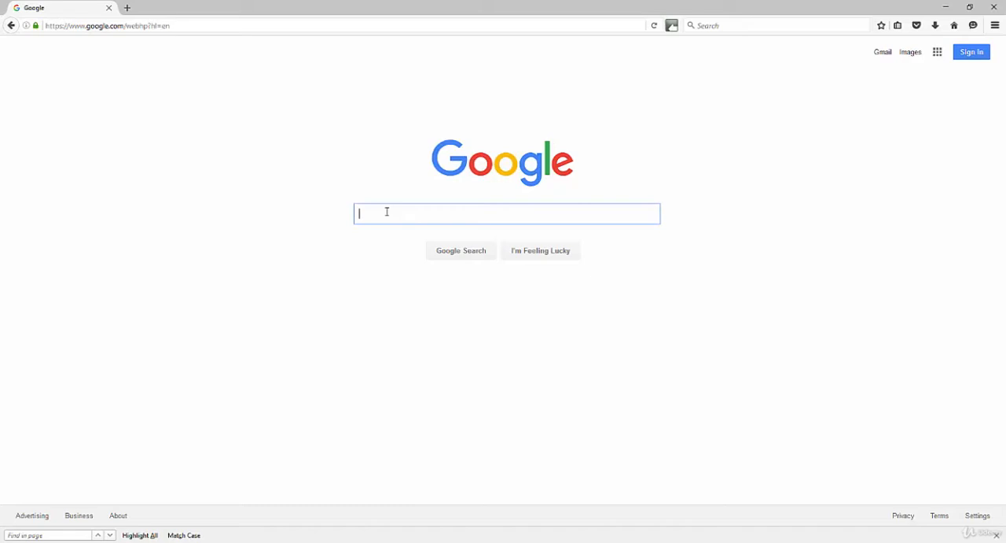
type("related:")
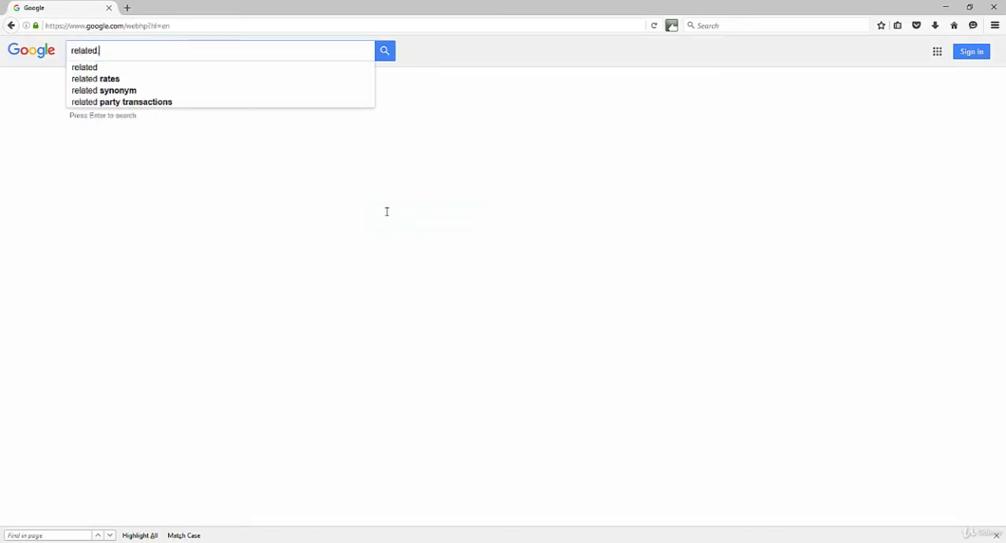
type("hubpag")
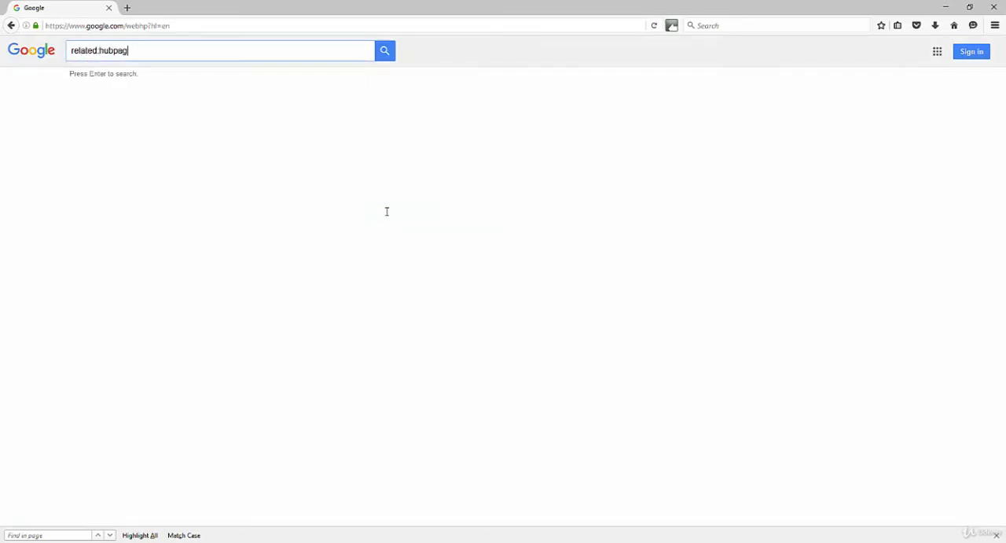
key("Return")
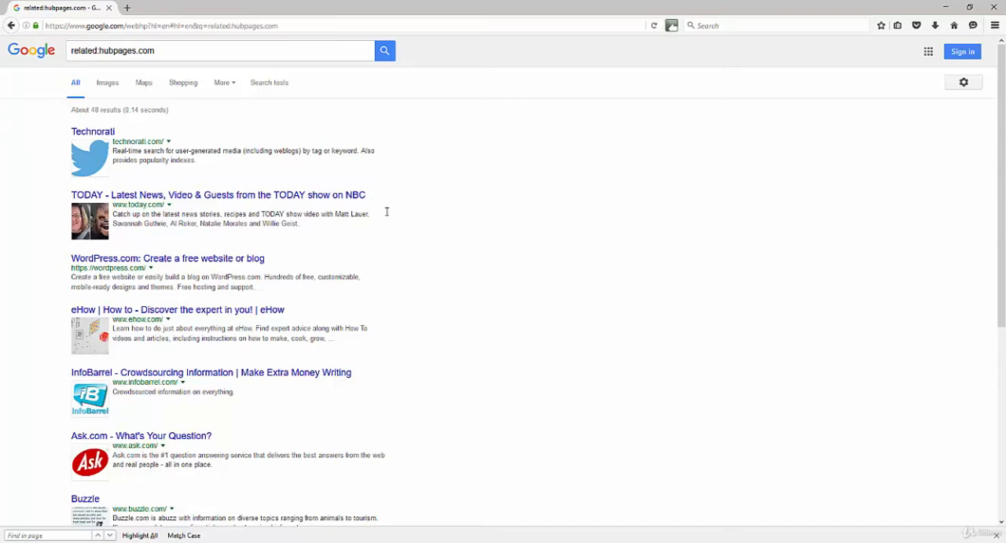
mouse_move(432, 254)
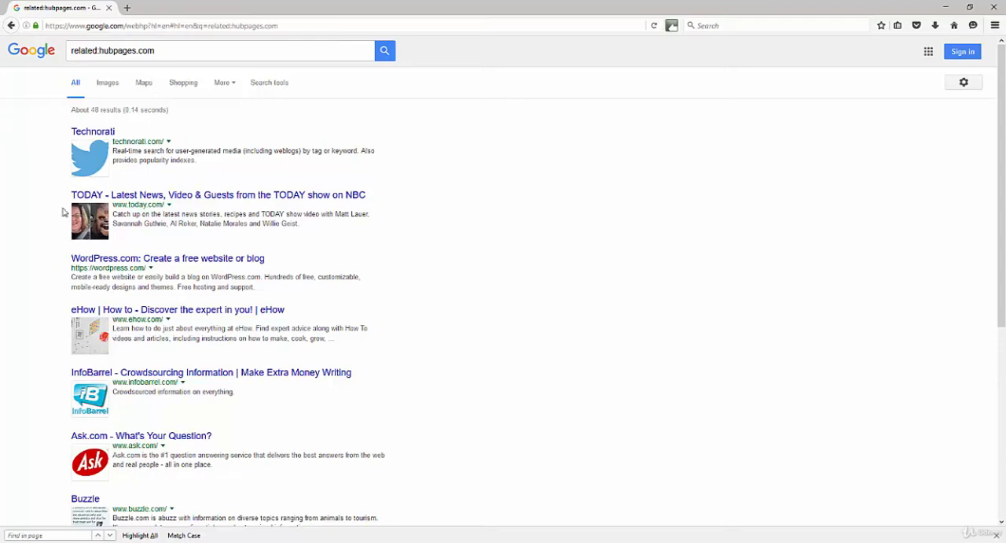
scroll("down", 3)
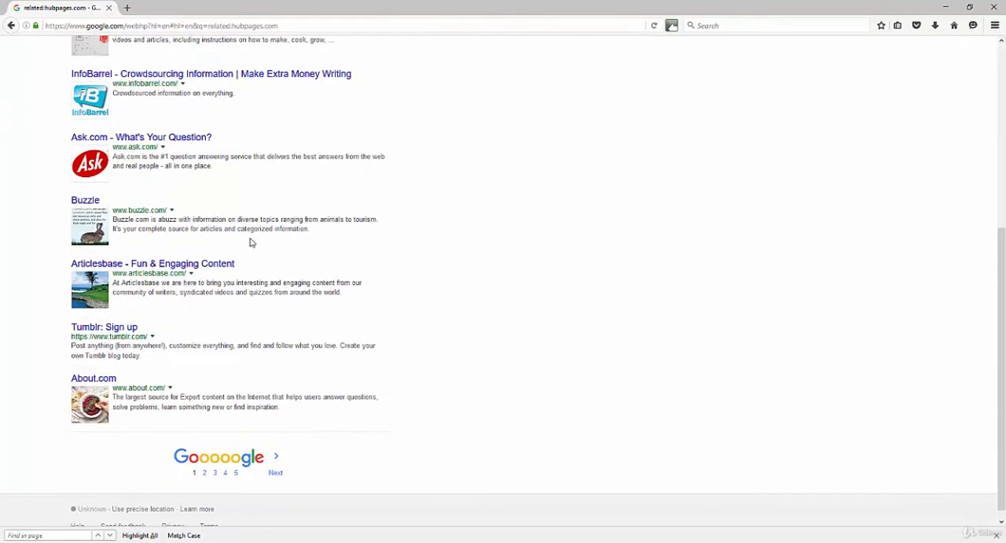
mouse_move(153, 264)
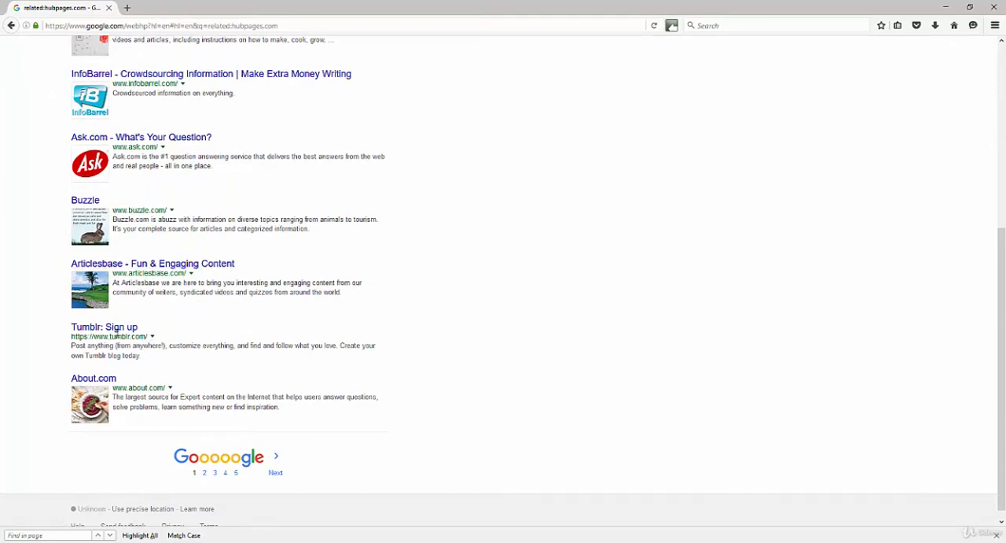
mouse_move(85, 200)
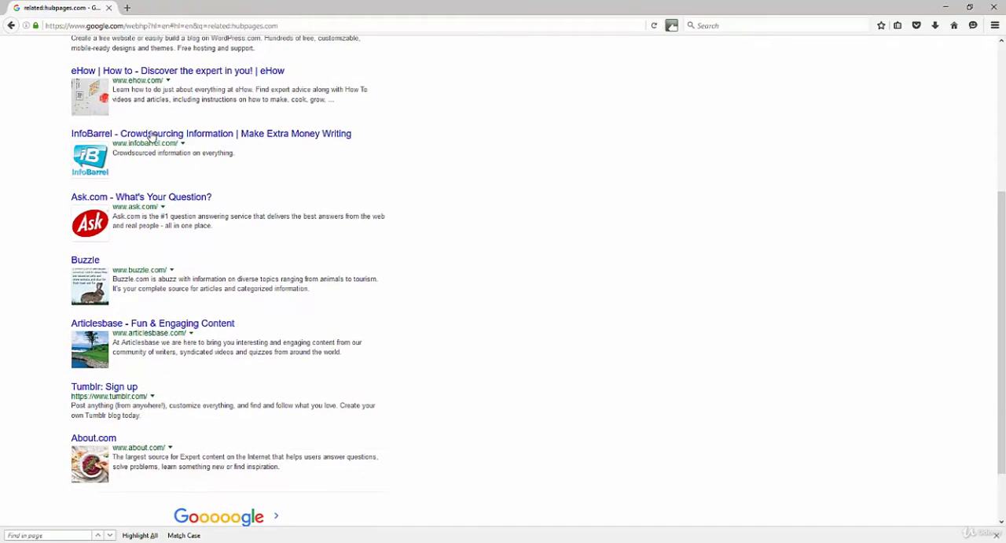
scroll("up", 3)
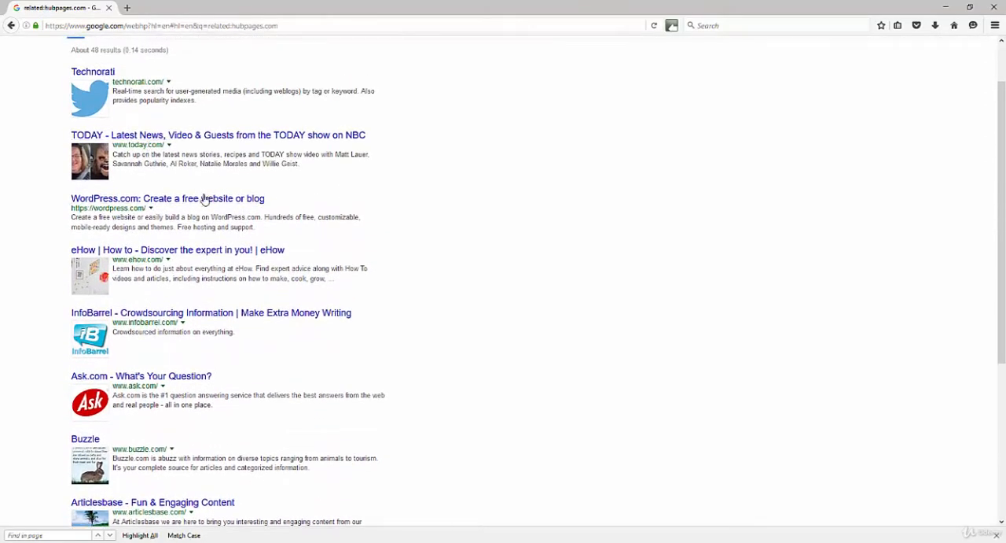
scroll("up", 3)
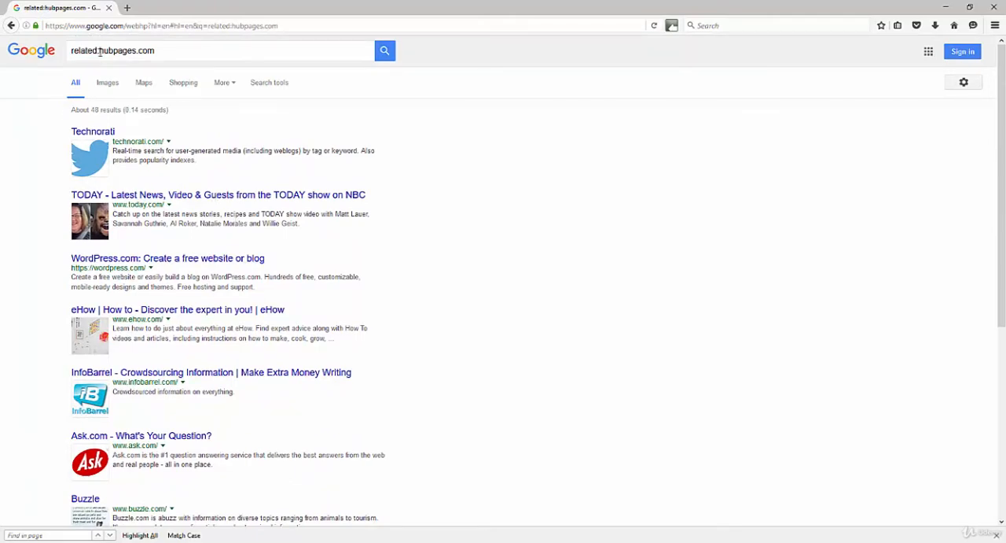
Change the query to related:golfdigest.com and run it to list similar golf sites.
left_click(220, 50)
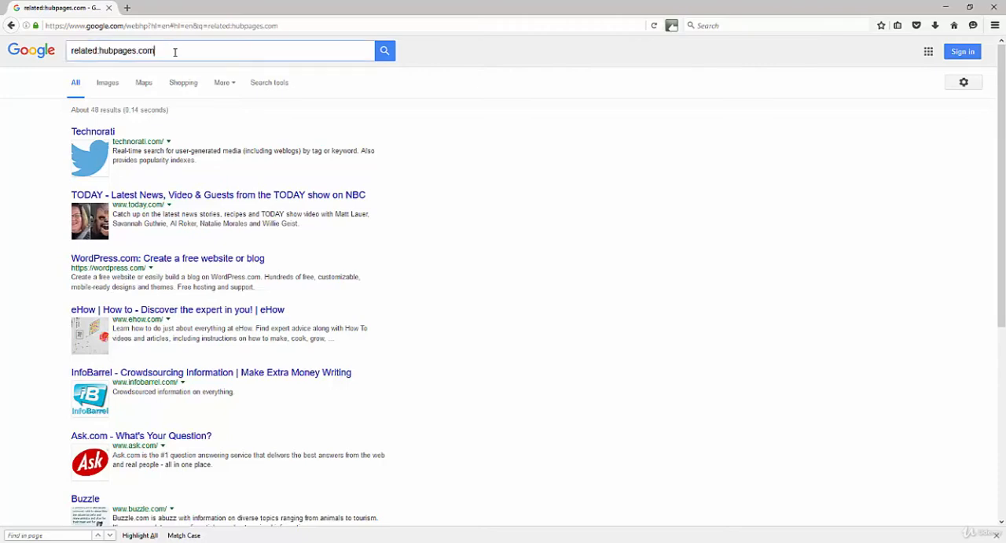
double_click(125, 50)
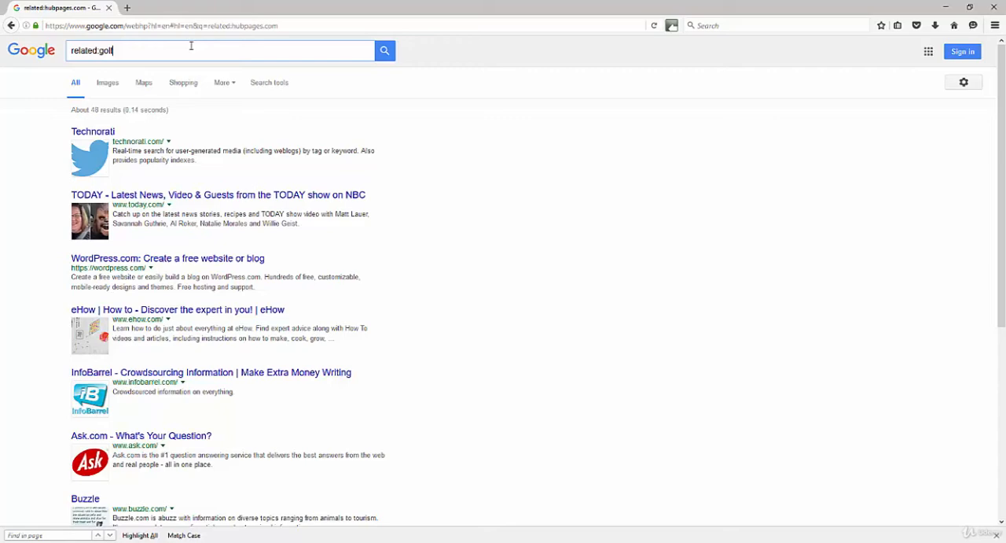
type("digest.com")
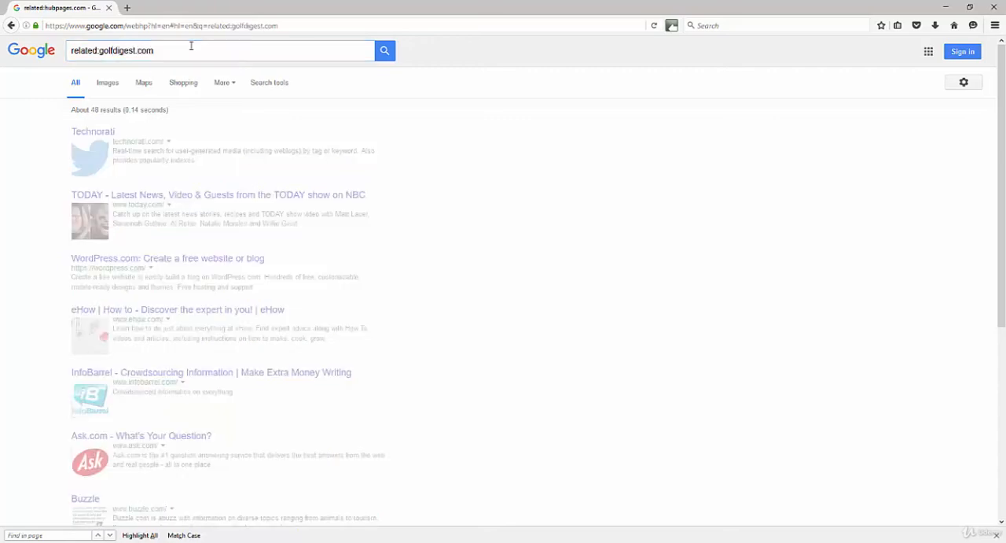
left_click(385, 50)
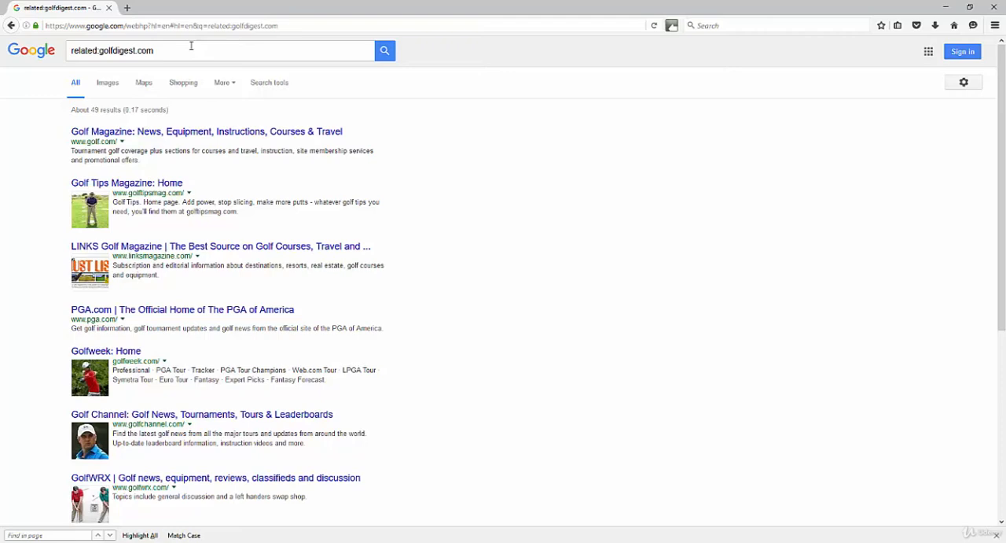
mouse_move(348, 222)
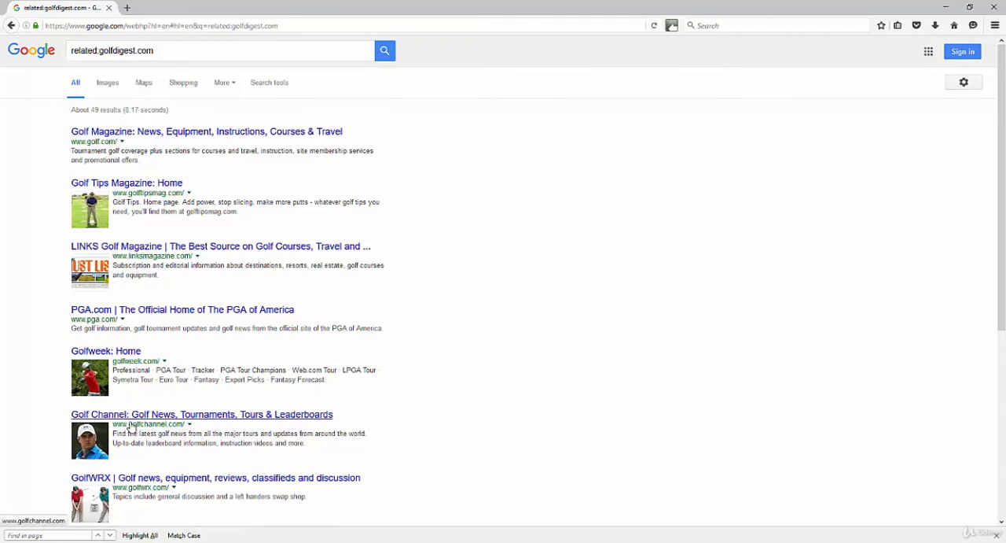
mouse_move(169, 482)
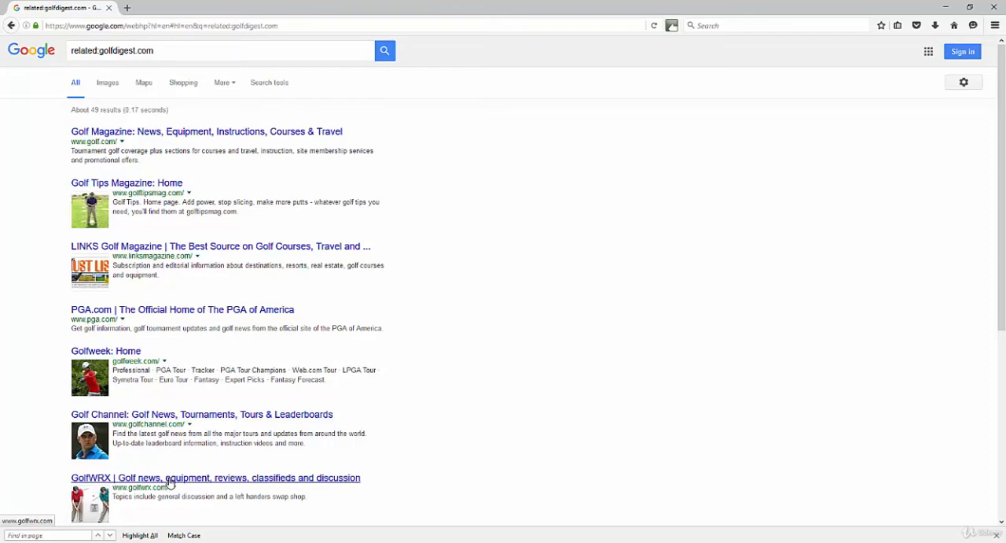
mouse_move(126, 182)
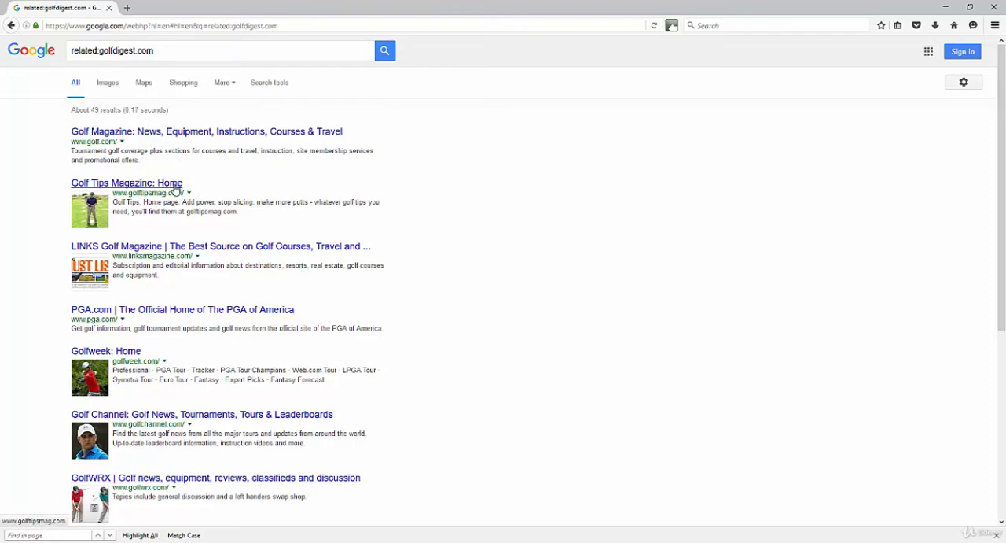
mouse_move(192, 301)
type("buzzfee")
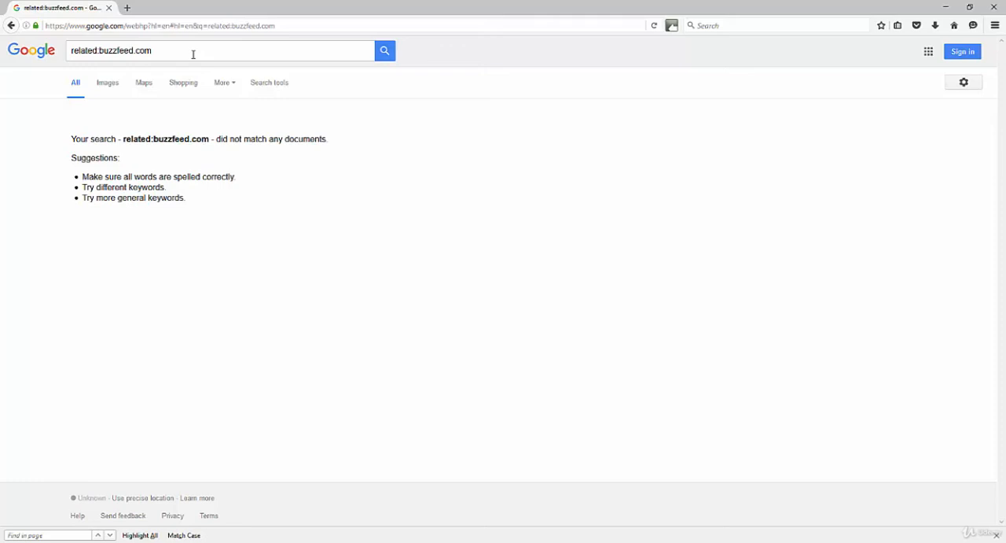
mouse_move(154, 50)
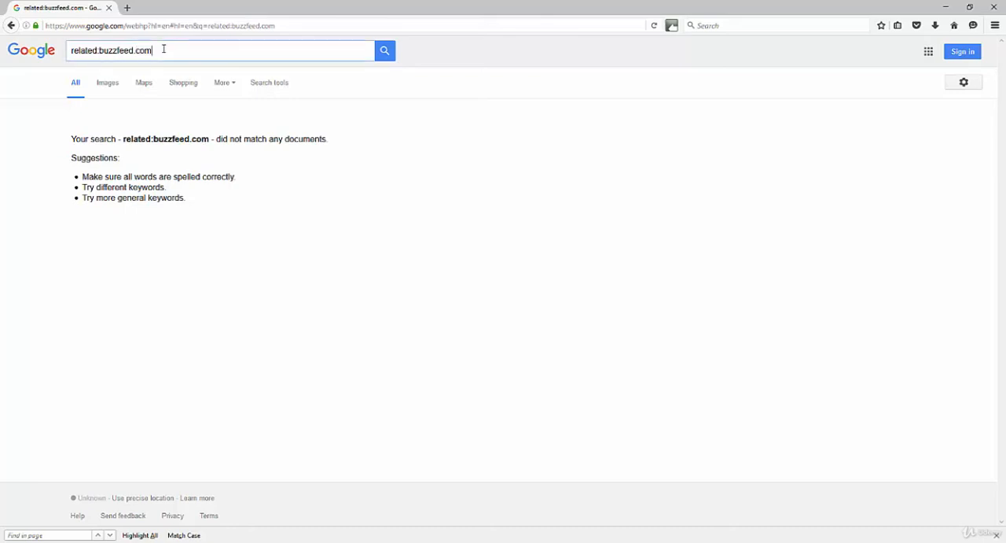
Select the related:buzzfeed.com query, which matched no documents, to replace it.
double_click(123, 50)
type("technorati")
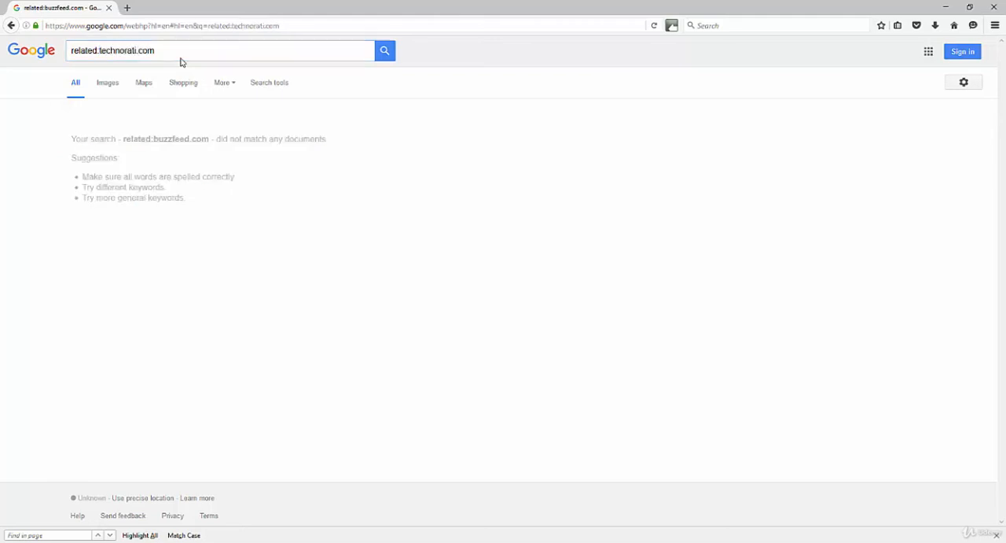
Run related:technorati.com and scroll through the results like Mashable, Gizmodo and TechCrunch.
left_click(384, 50)
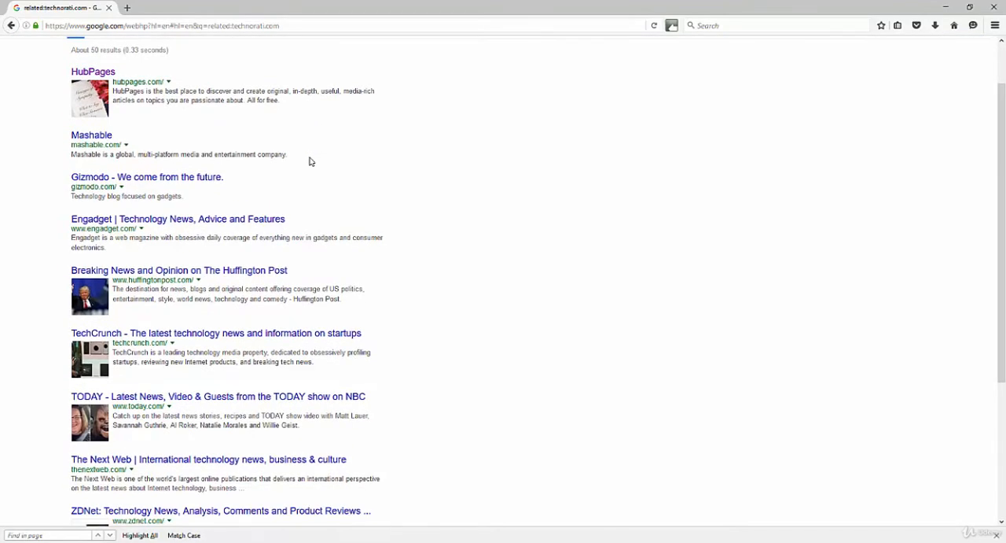
scroll("down", 3)
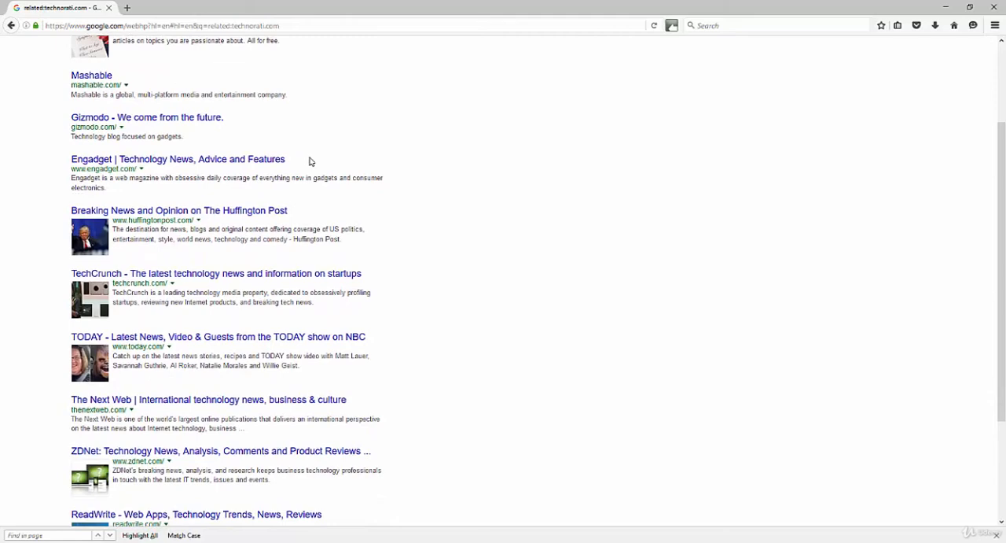
scroll("down", 3)
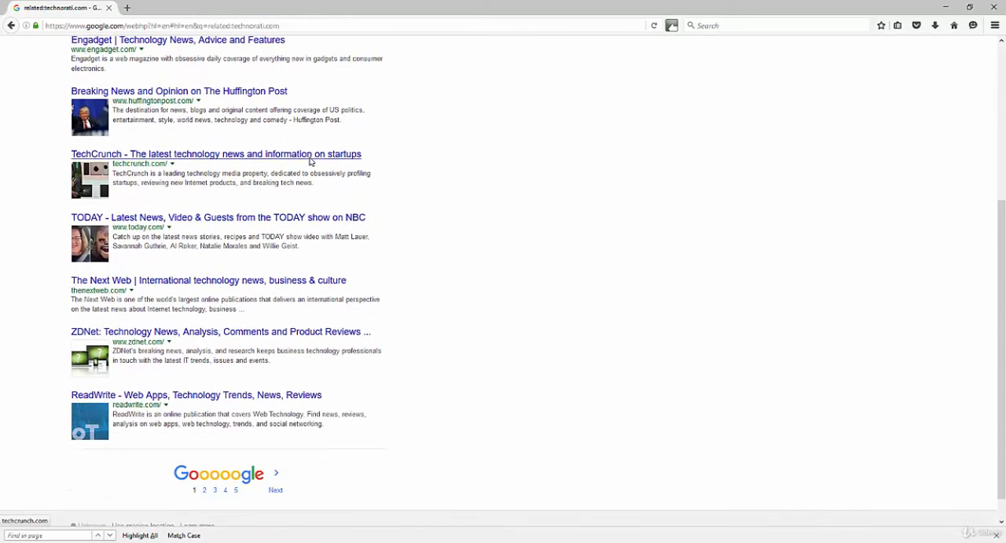
scroll("down", 3)
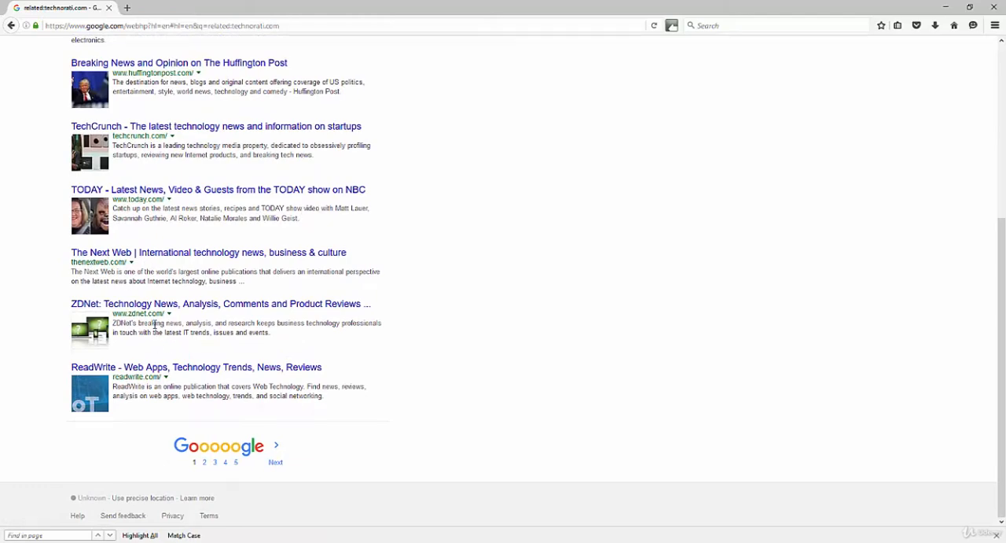
scroll("up", 3)
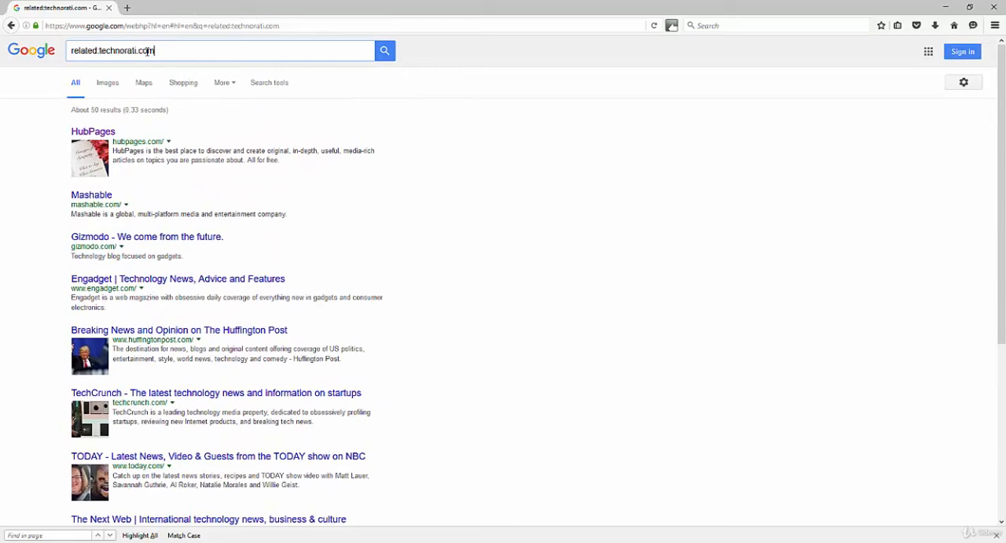
Search related:ebay.com to list shopping sites like Amazon and Etsy, then select the query.
double_click(126, 50)
type("bay")
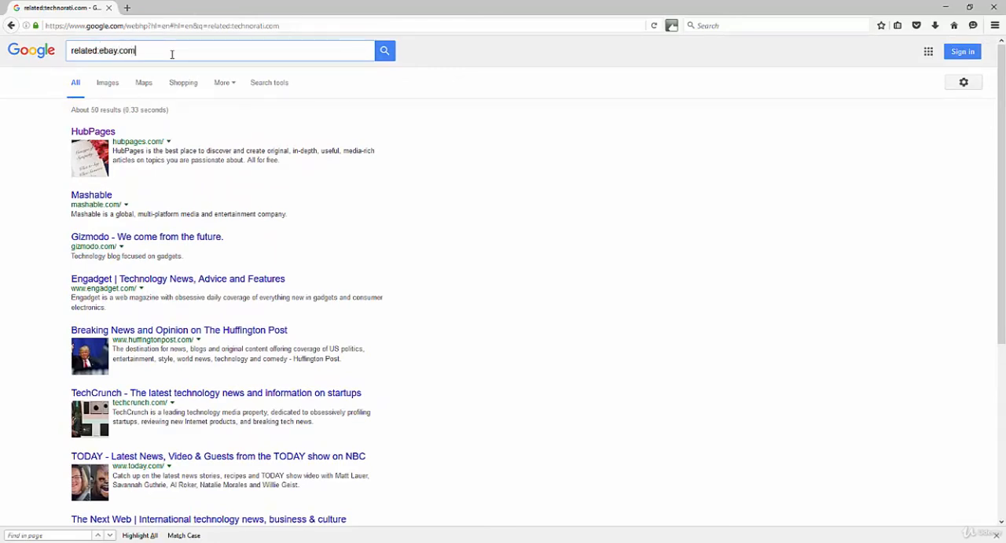
key("Return")
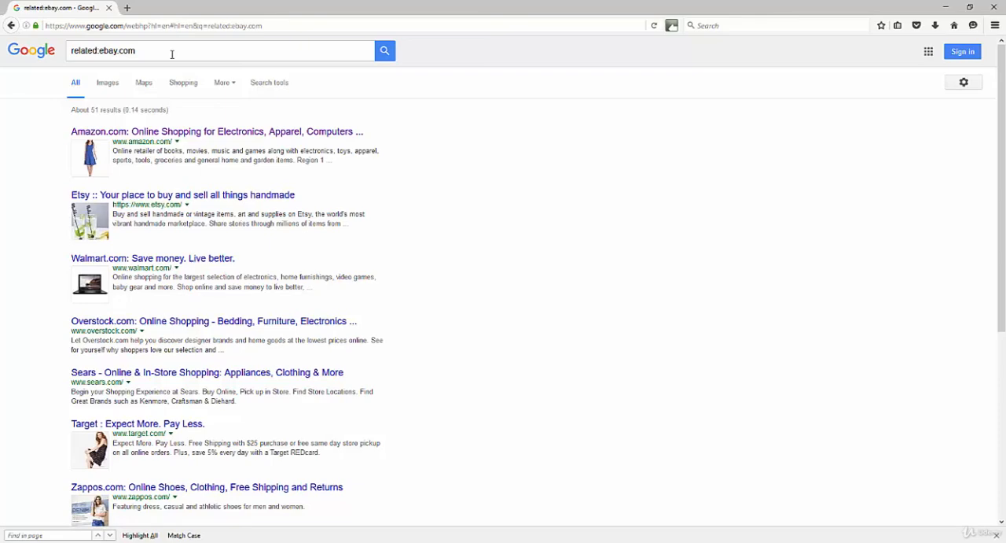
double_click(100, 51)
type("allrecipes")
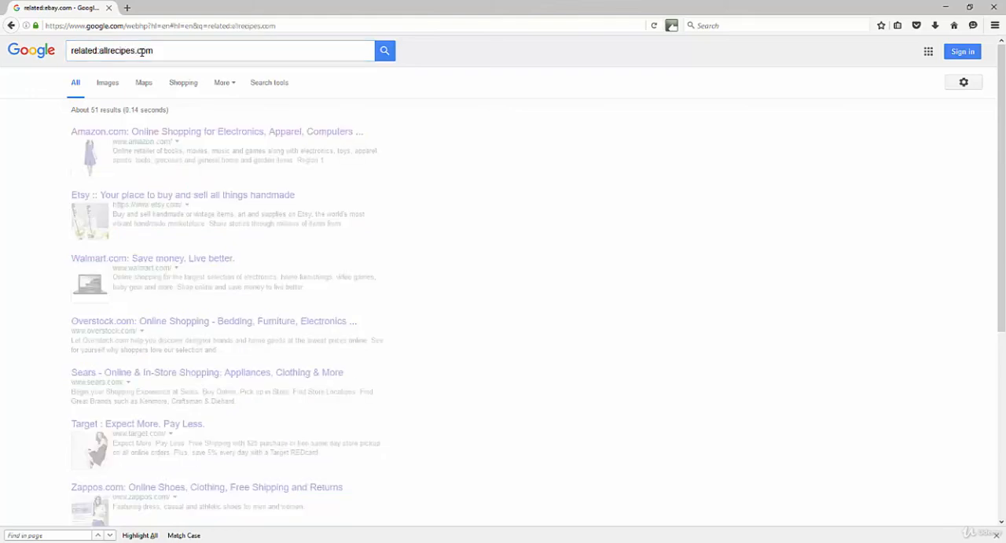
Run related:allrecipes.com and scroll through recipe sites like Food.com and Epicurious.
left_click(385, 50)
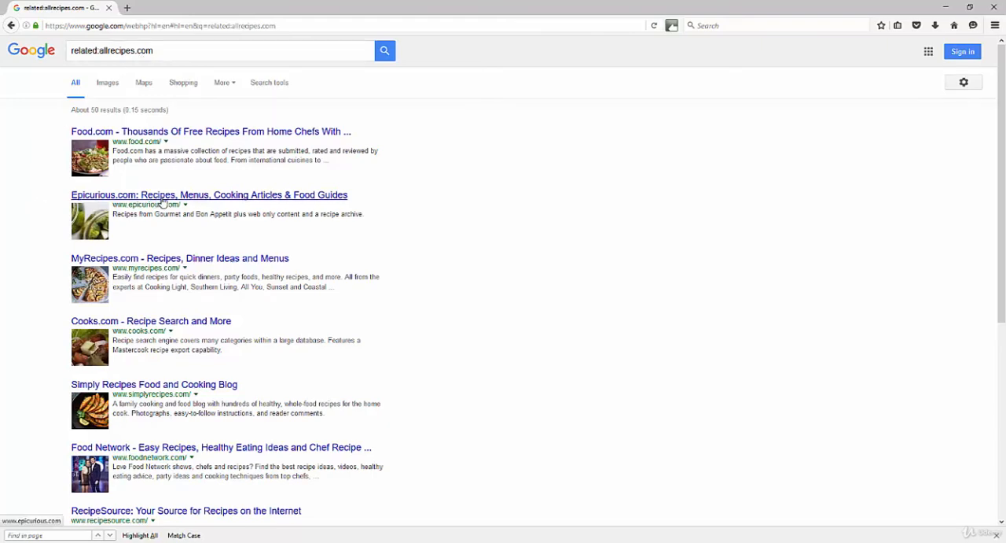
mouse_move(462, 253)
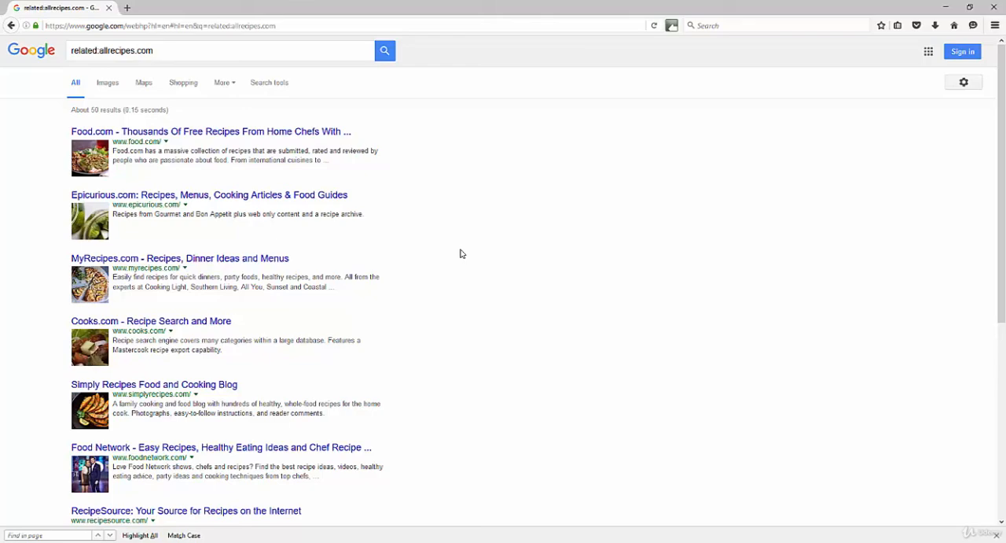
scroll("down", 3)
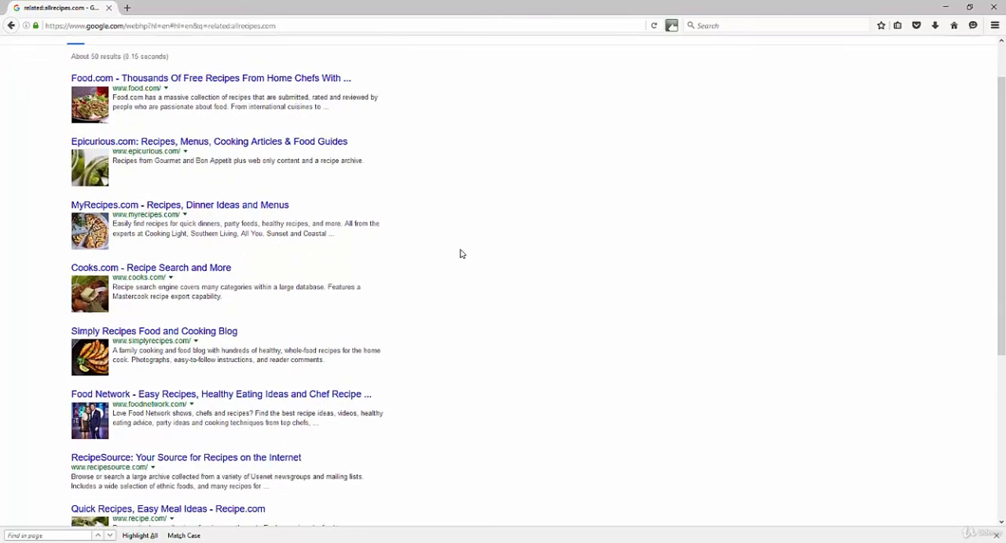
scroll("up", 3)
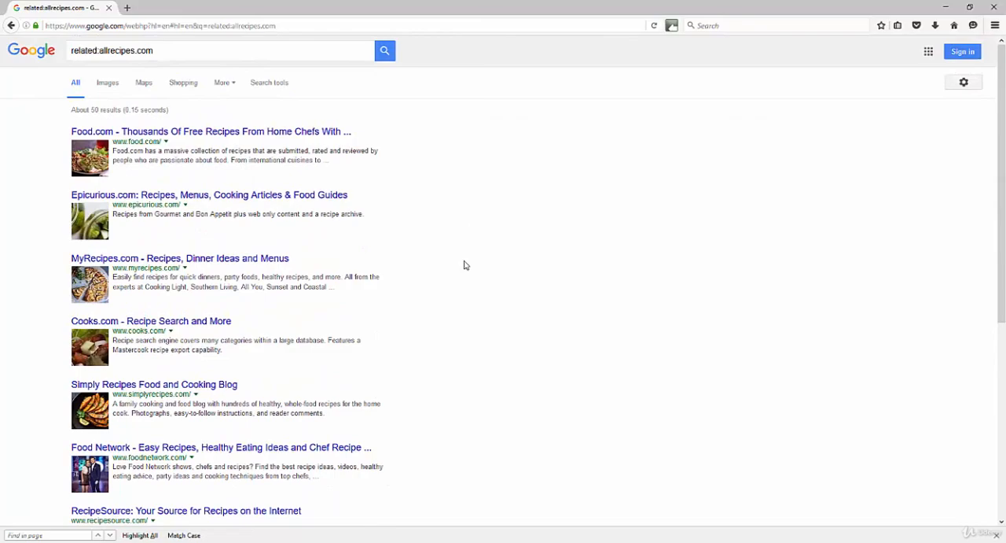